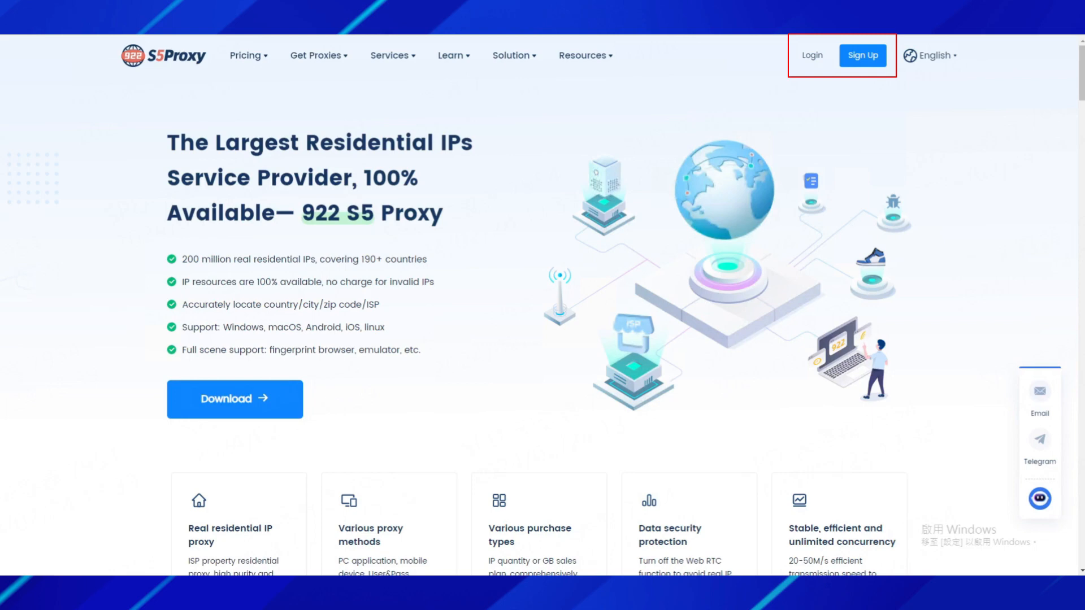
{"action": "mouse_move", "coordinate": [863, 106]}
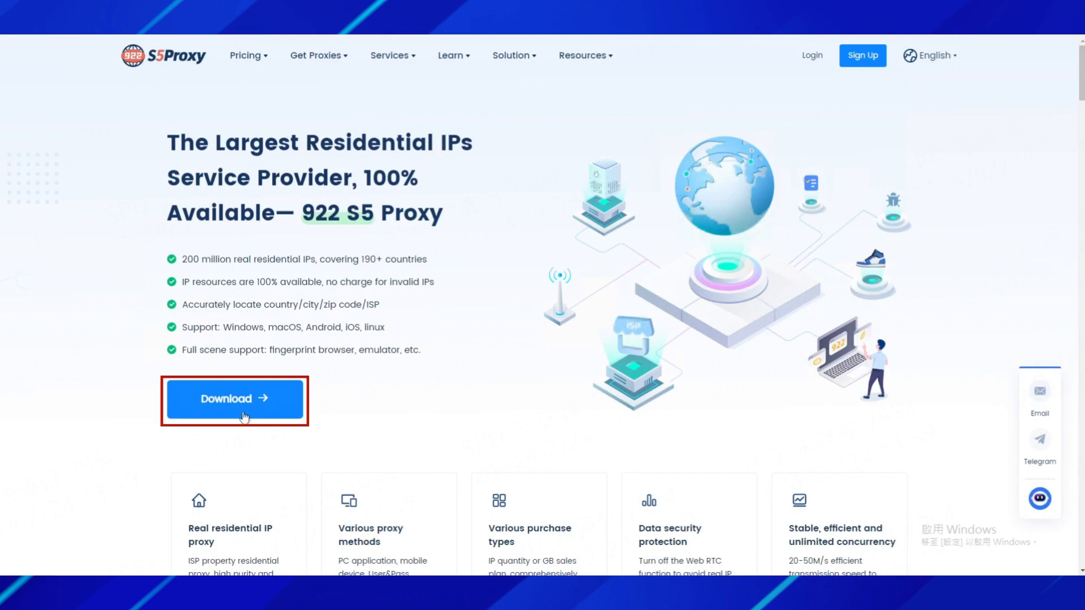
Step: Log in to the 922 S5Proxy account showing 174 IPs, then refresh the US proxy results
{"action": "left_click", "coordinate": [234, 400]}
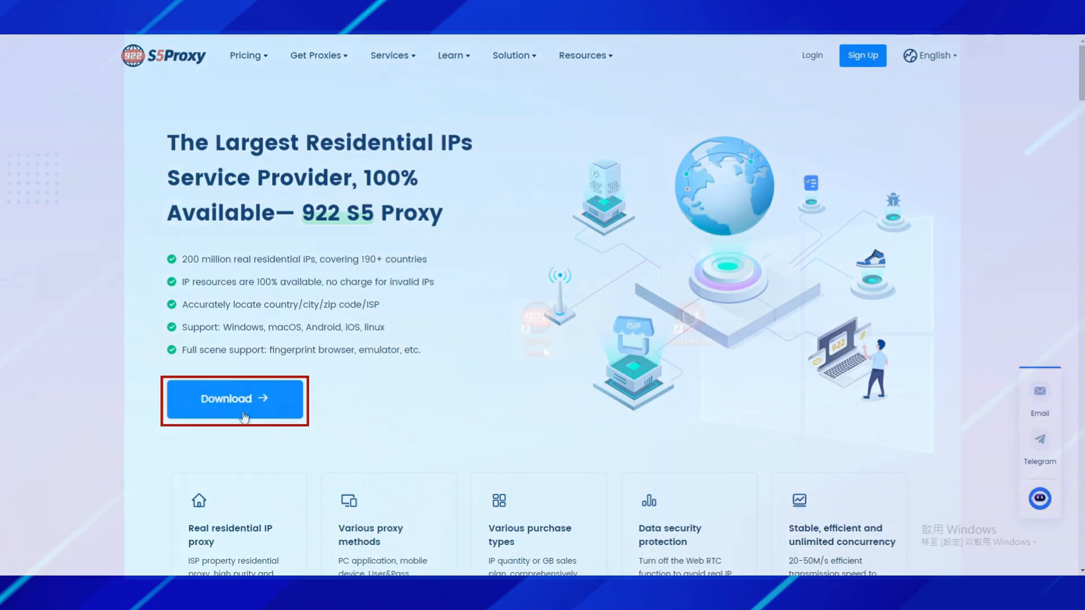
{"action": "left_click", "coordinate": [234, 398]}
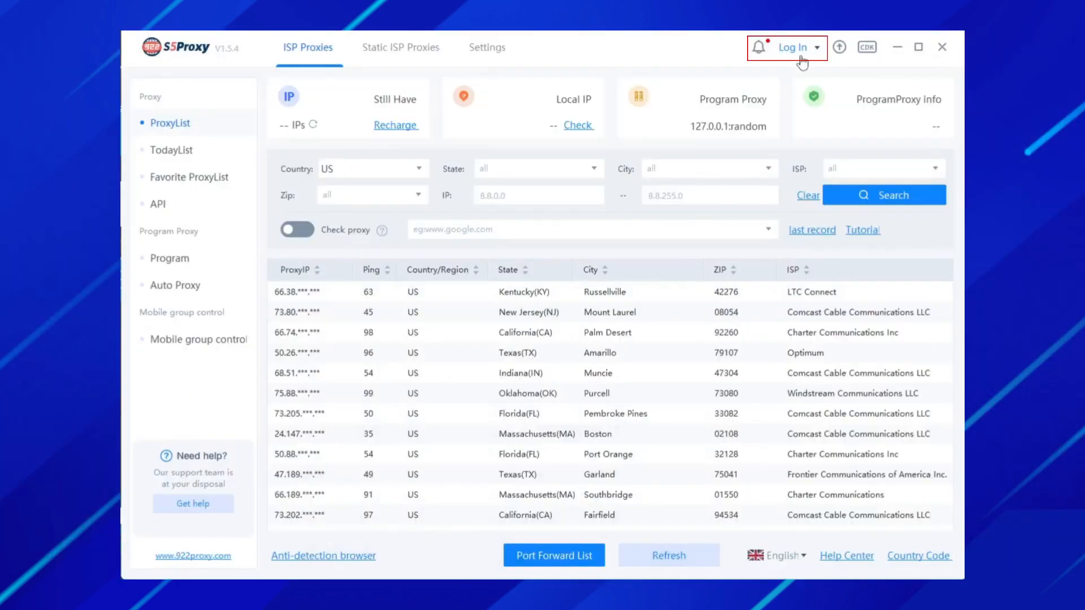
{"action": "left_click", "coordinate": [792, 47]}
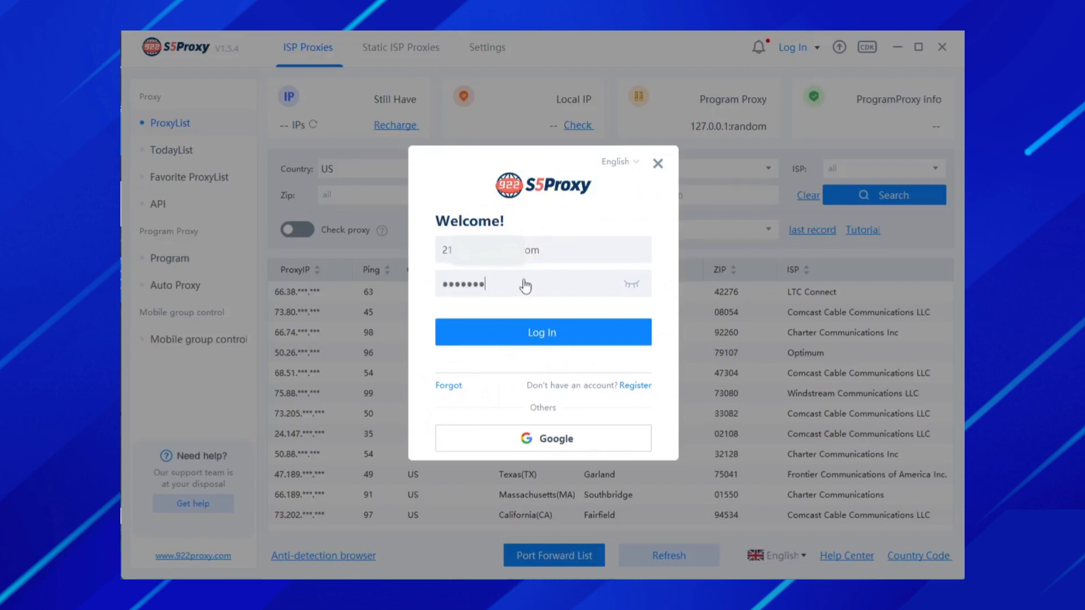
{"action": "left_click", "coordinate": [542, 332]}
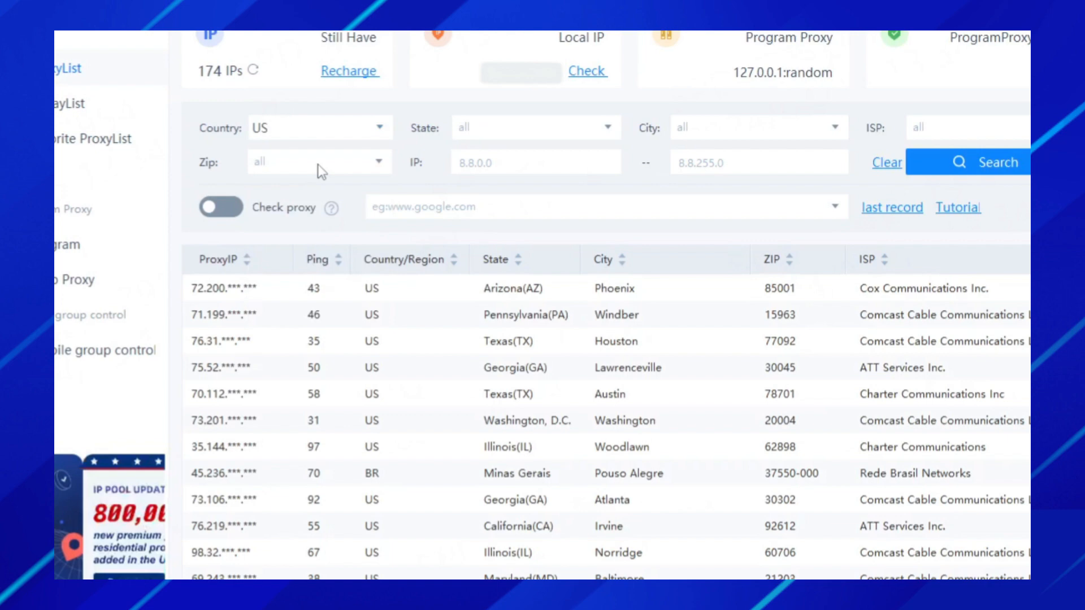
{"action": "left_click", "coordinate": [533, 127]}
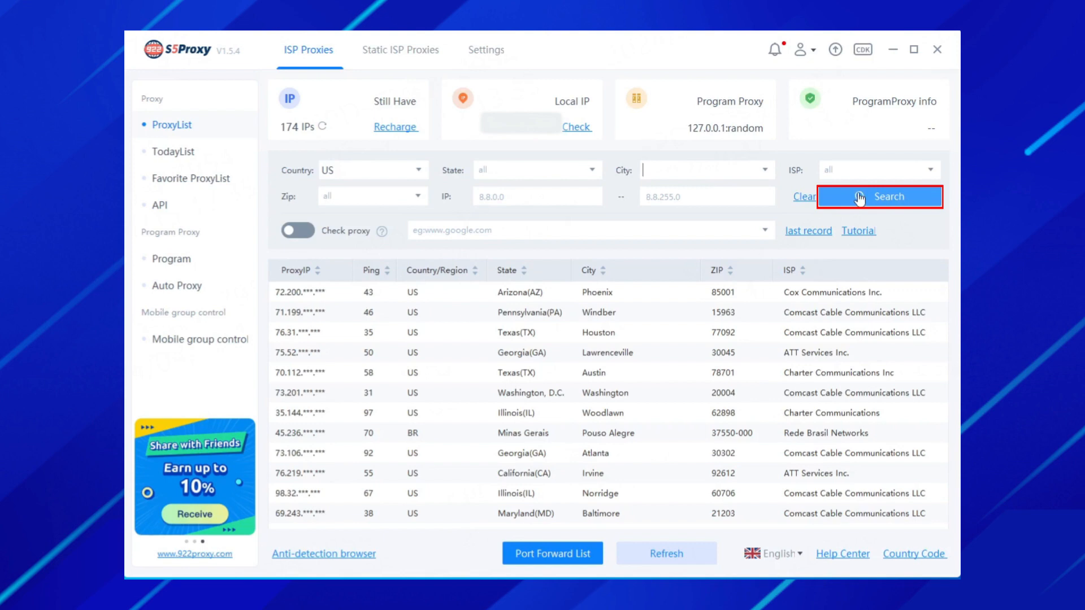
{"action": "left_click", "coordinate": [879, 197]}
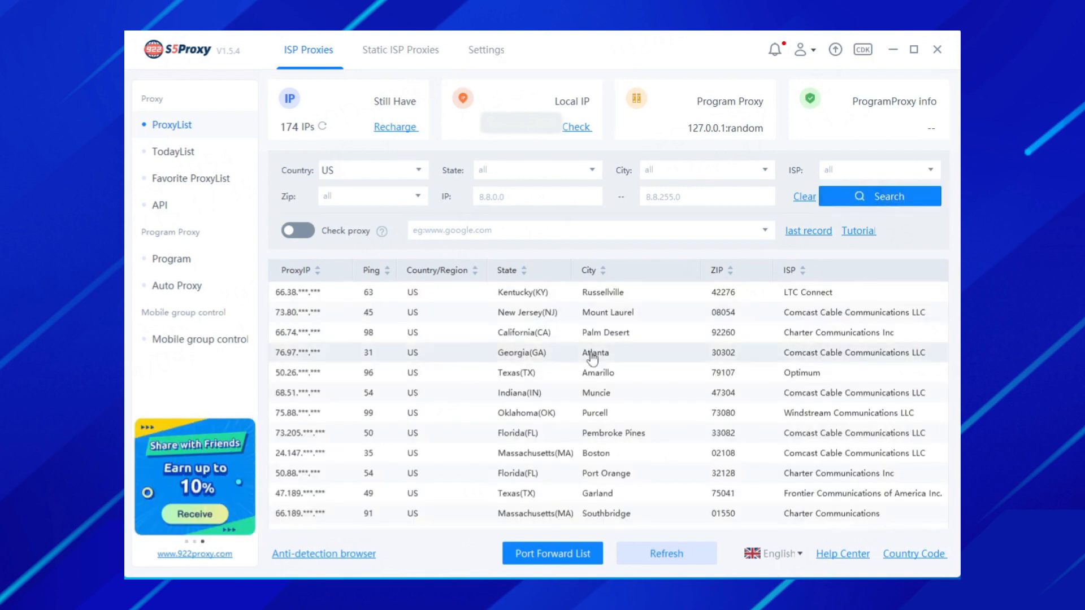
Step: Forward the Atlanta, Georgia residential proxy to free local port 30001
{"action": "right_click", "coordinate": [595, 352]}
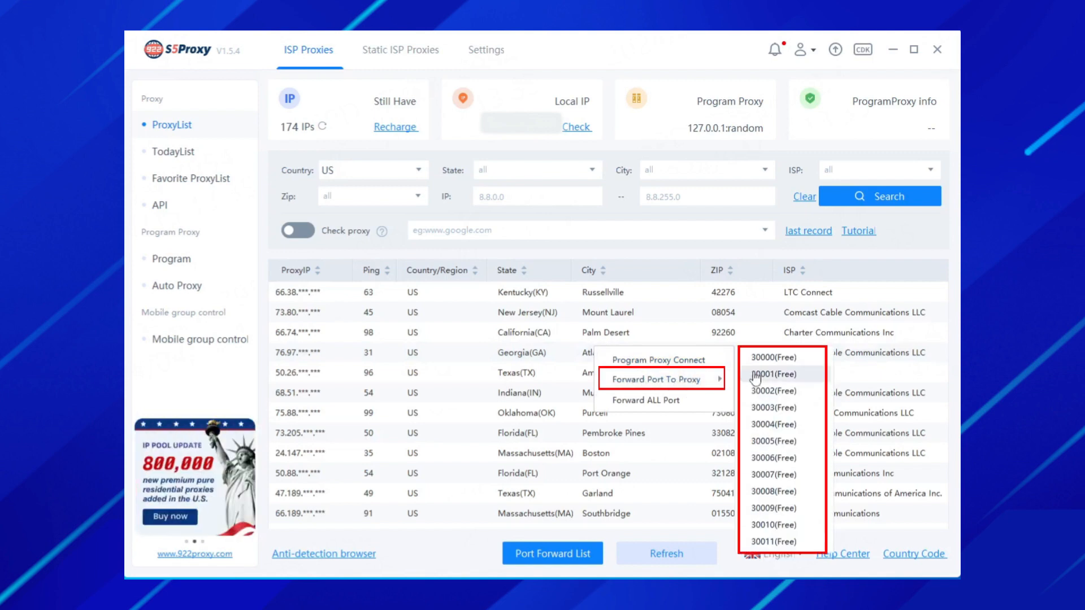
{"action": "left_click", "coordinate": [769, 373]}
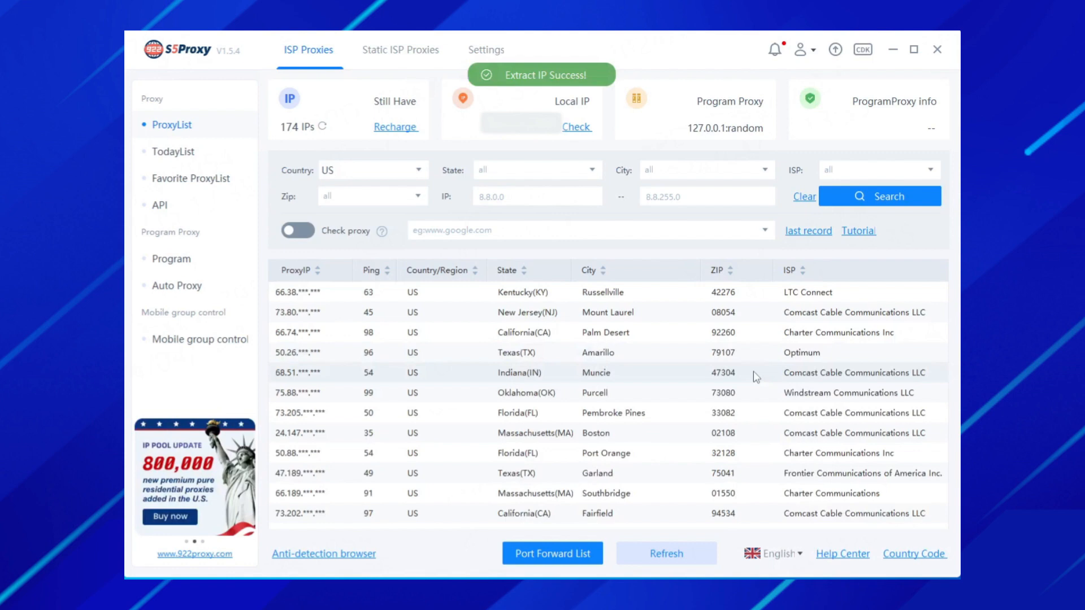
{"action": "left_click", "coordinate": [552, 552]}
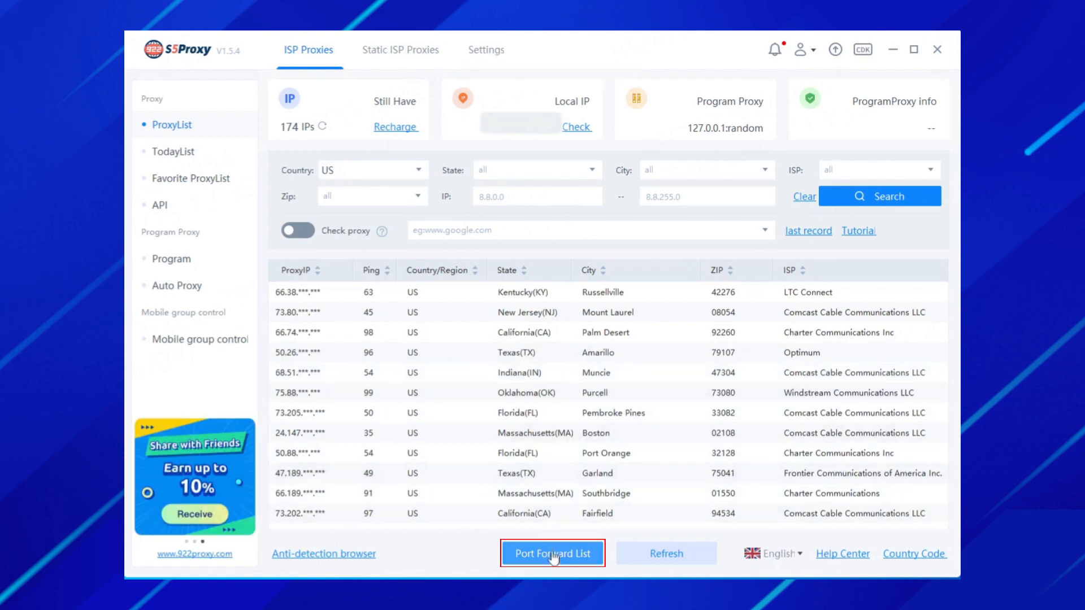
Step: Open the Port Forward List to reach the 30001 forward bound to 76.97.220.252
{"action": "left_click", "coordinate": [551, 553]}
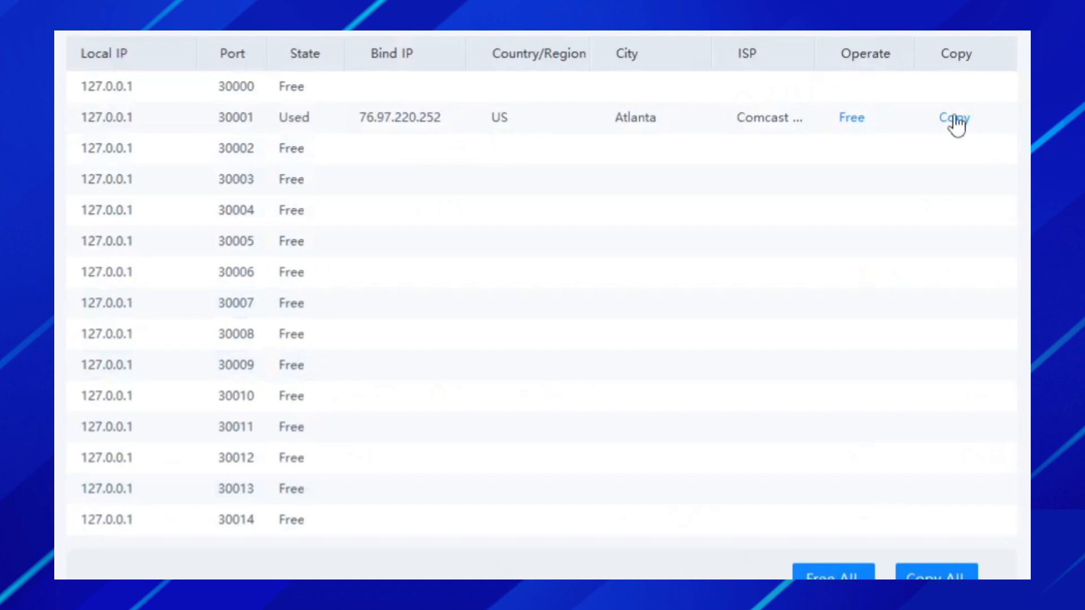
{"action": "mouse_move", "coordinate": [983, 87]}
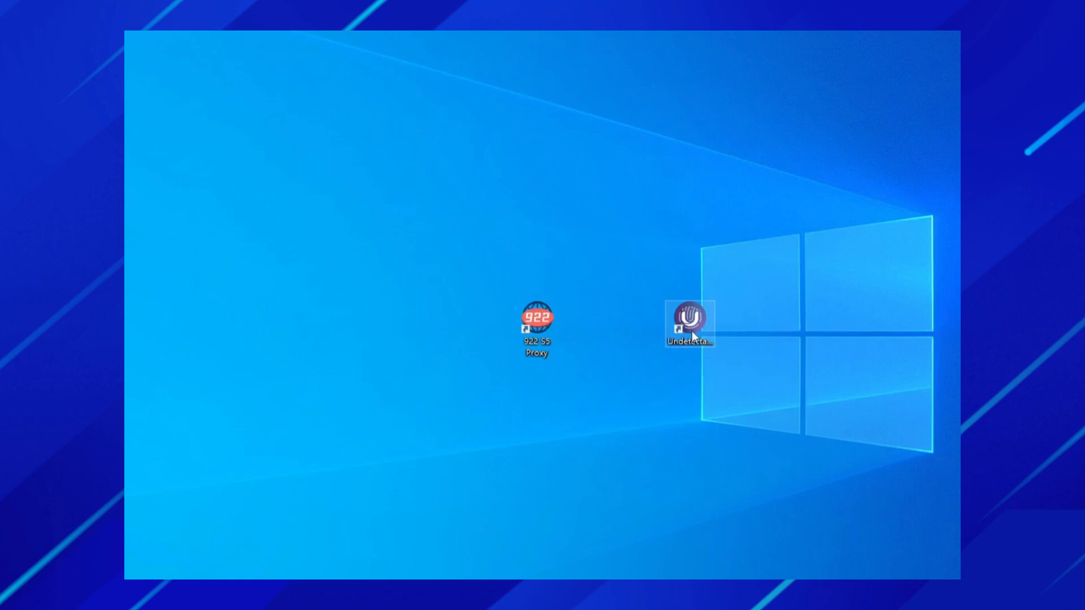
Step: Launch Undetectable and create a browser profile named '922S5proxy'
{"action": "double_click", "coordinate": [689, 320]}
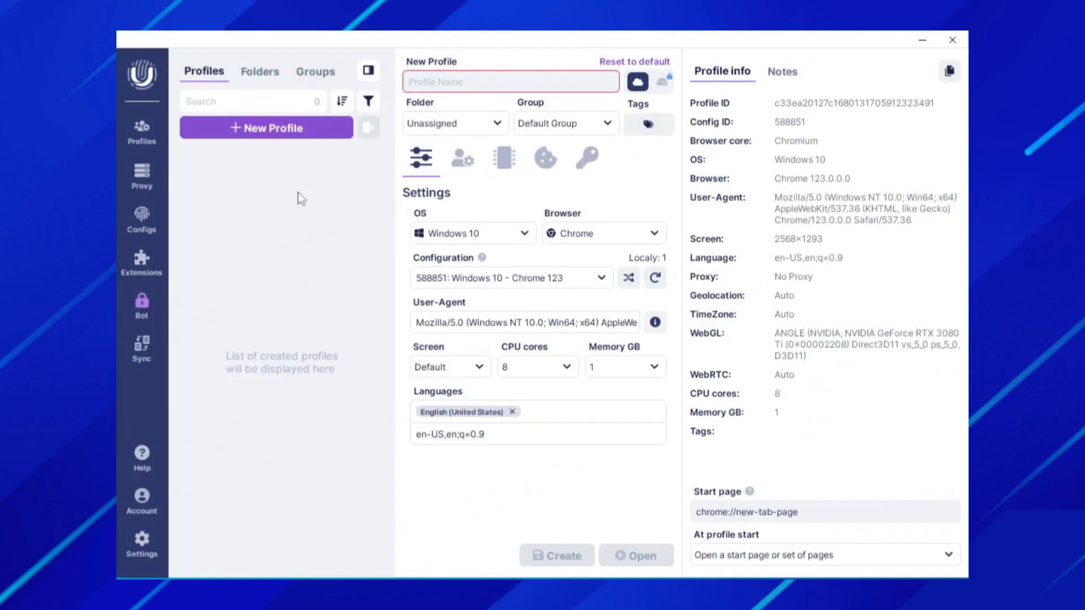
{"action": "left_click", "coordinate": [511, 82]}
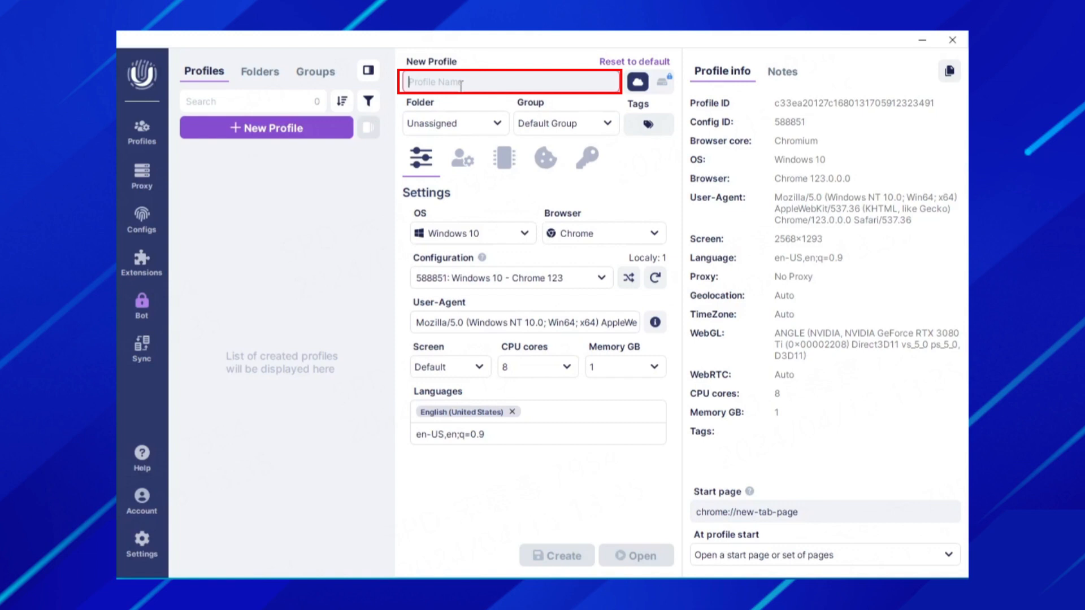
{"action": "type", "text": "922S5proxy"}
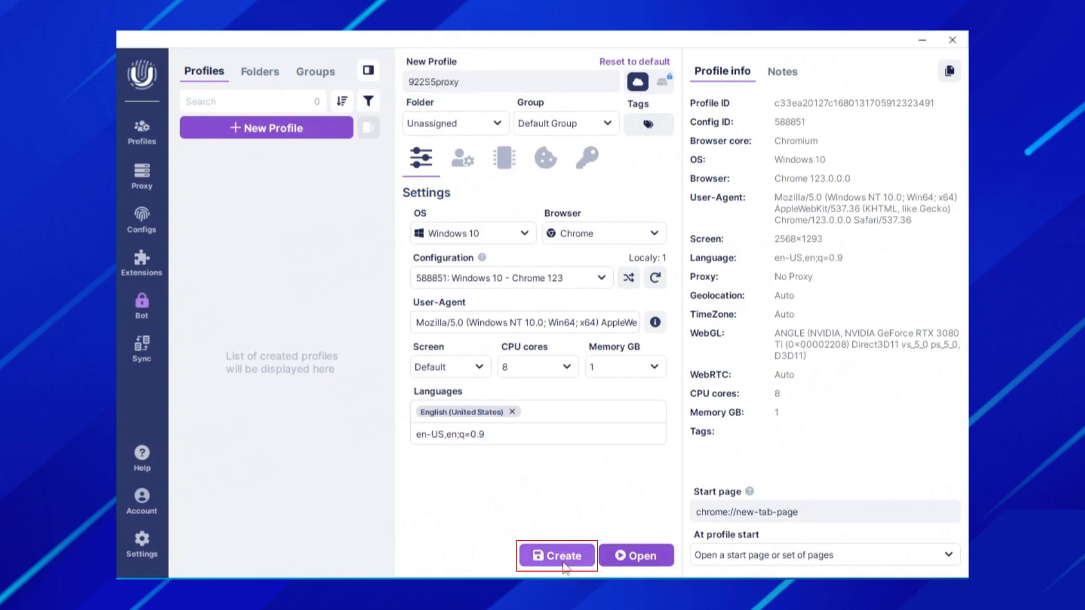
{"action": "left_click", "coordinate": [557, 555]}
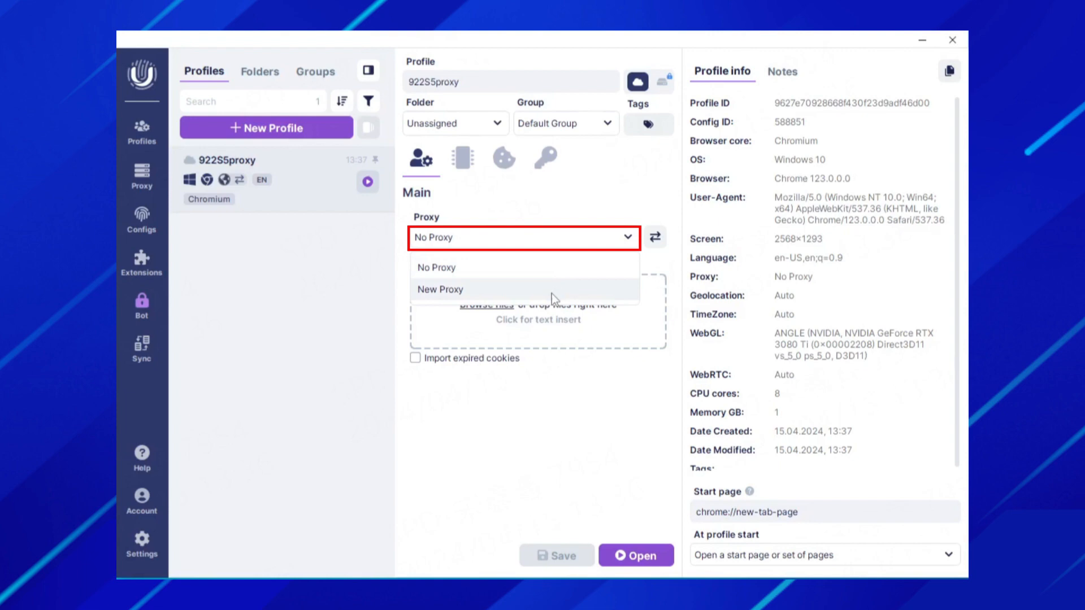
Step: Add a new socks5 proxy 127.0.0.1:30001 to the profile and check it
{"action": "left_click", "coordinate": [439, 289]}
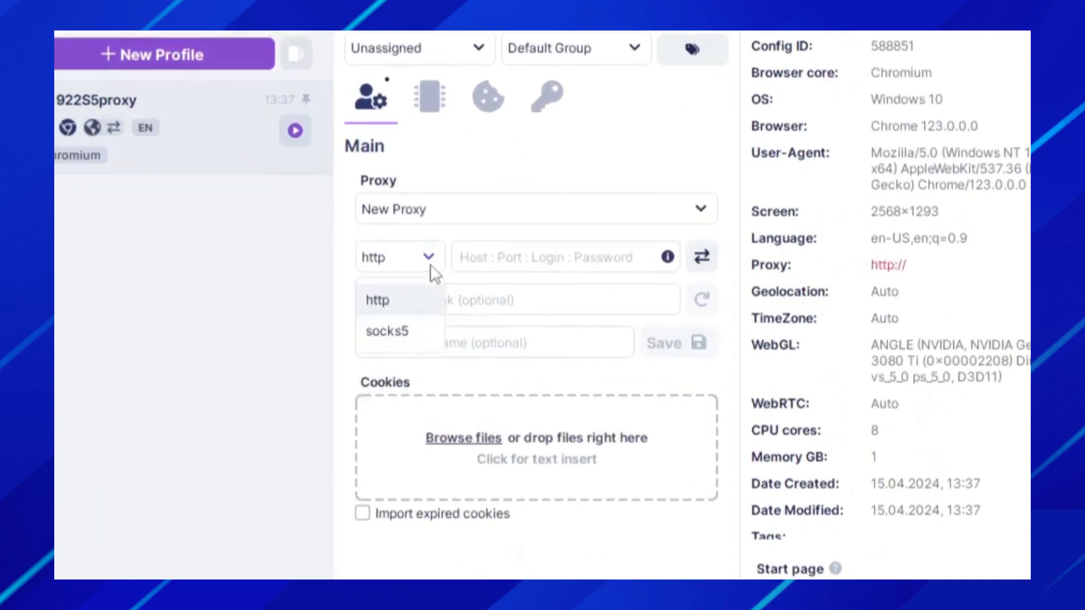
{"action": "left_click", "coordinate": [388, 330]}
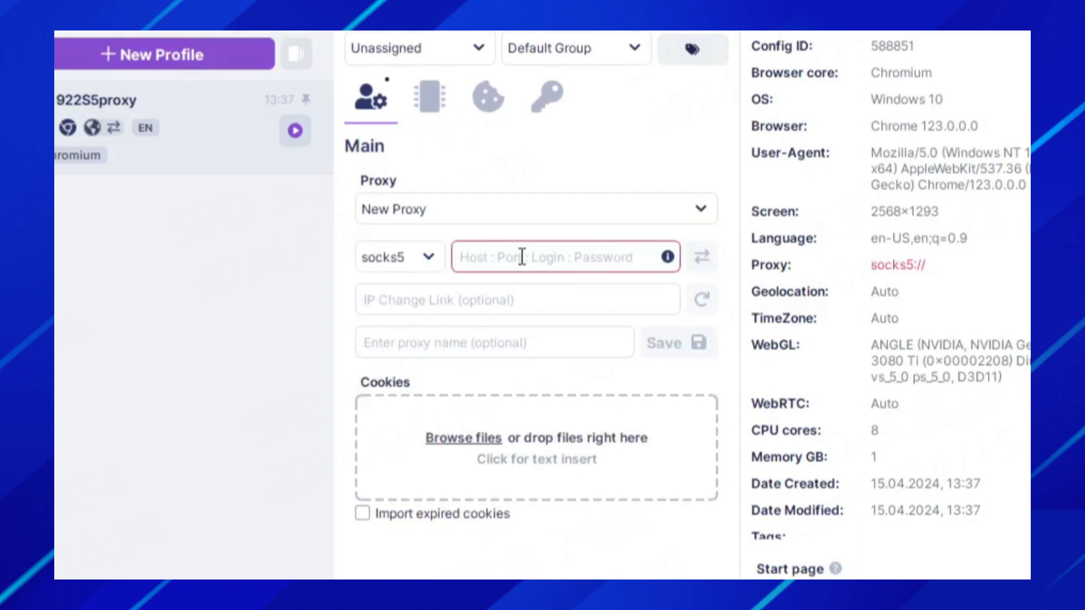
{"action": "type", "text": "127.0.0.1:30001"}
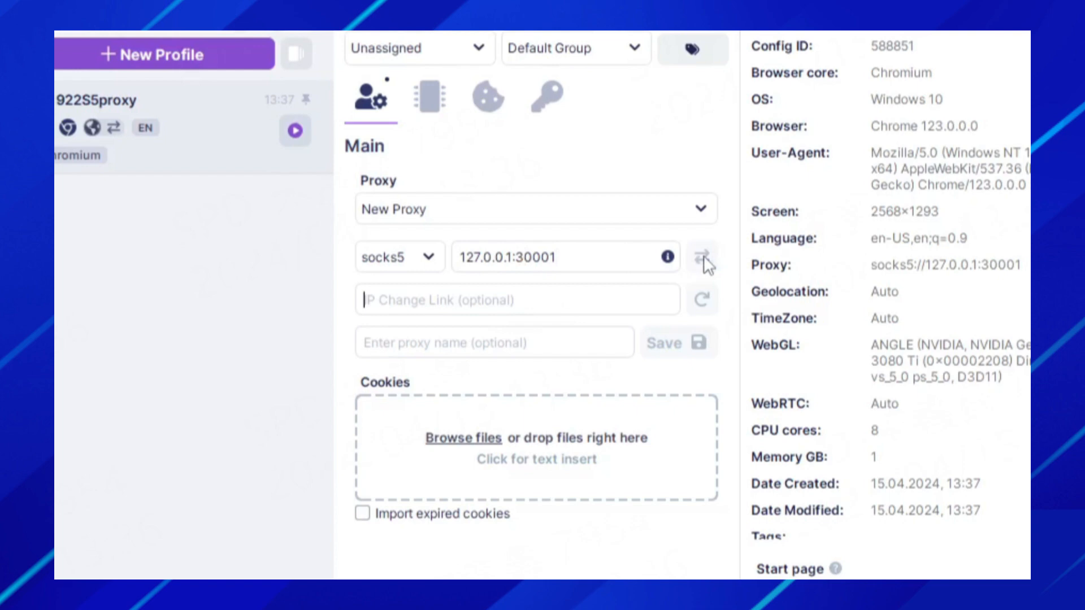
{"action": "mouse_move", "coordinate": [701, 257]}
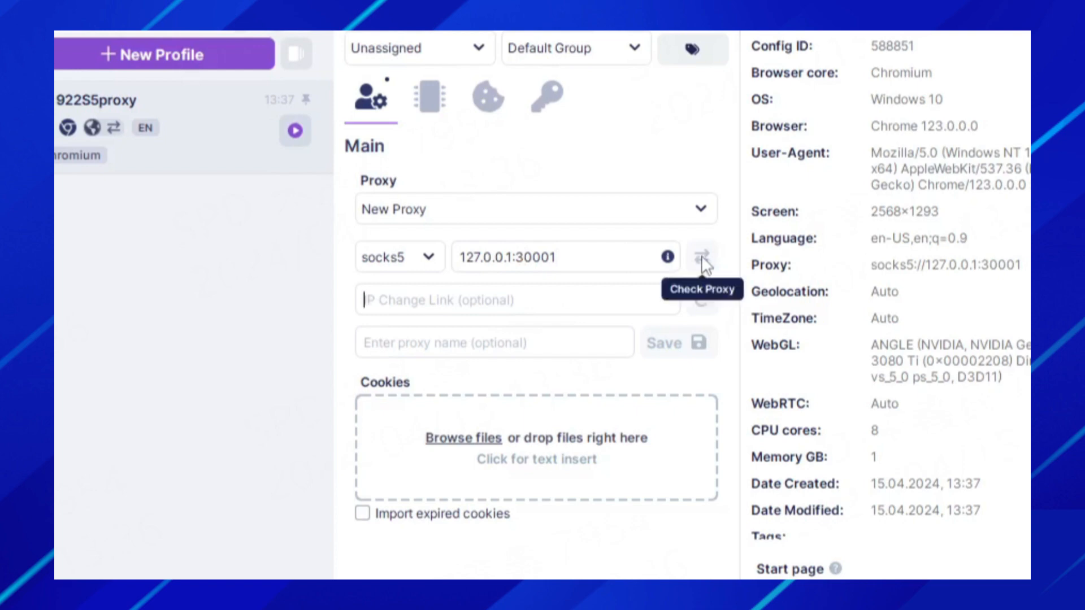
{"action": "left_click", "coordinate": [700, 256]}
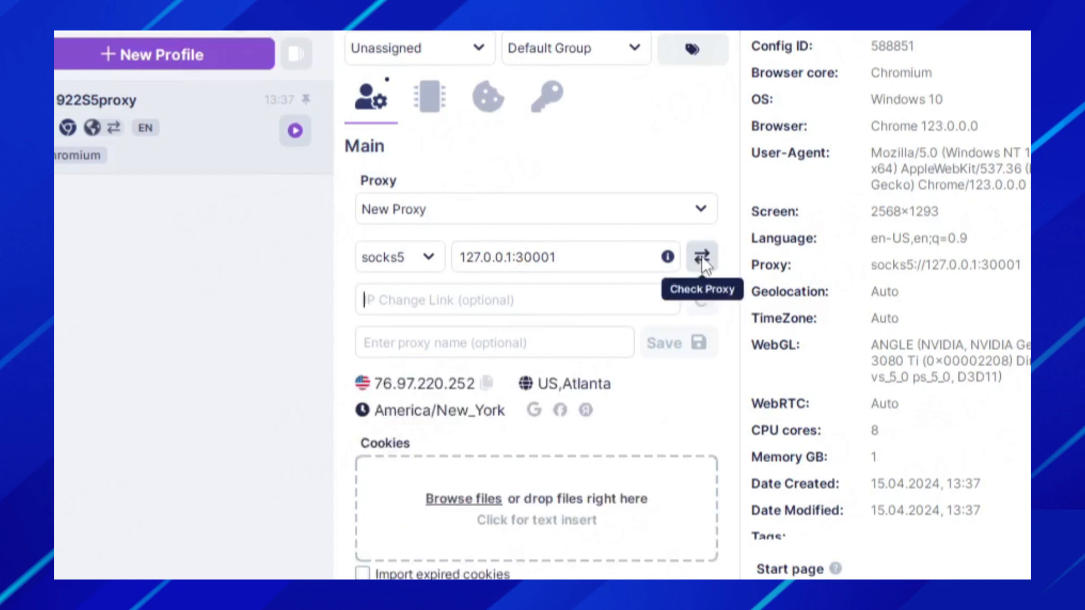
{"action": "mouse_move", "coordinate": [453, 419]}
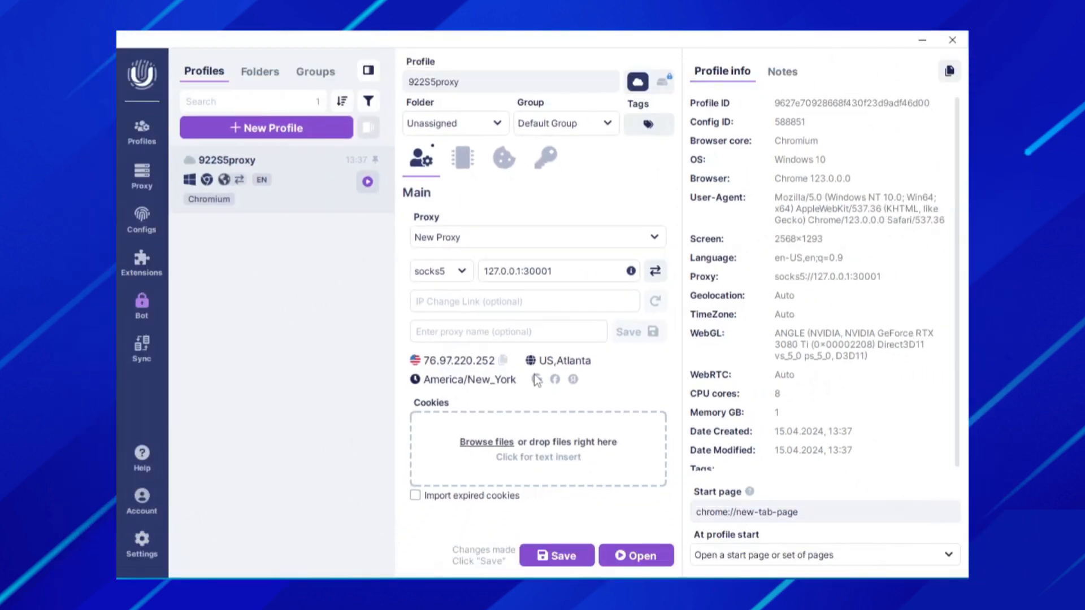
{"action": "mouse_move", "coordinate": [557, 555]}
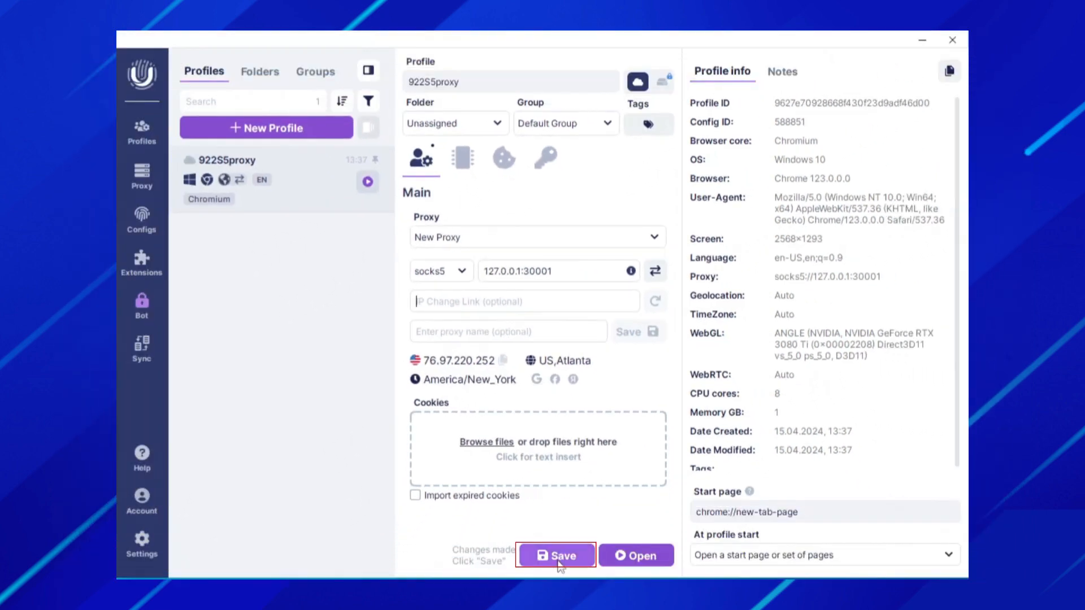
Step: Save and launch the 922S5proxy profile, then confirm IP 76.97.220.252 on IPIP.NET
{"action": "left_click", "coordinate": [555, 554]}
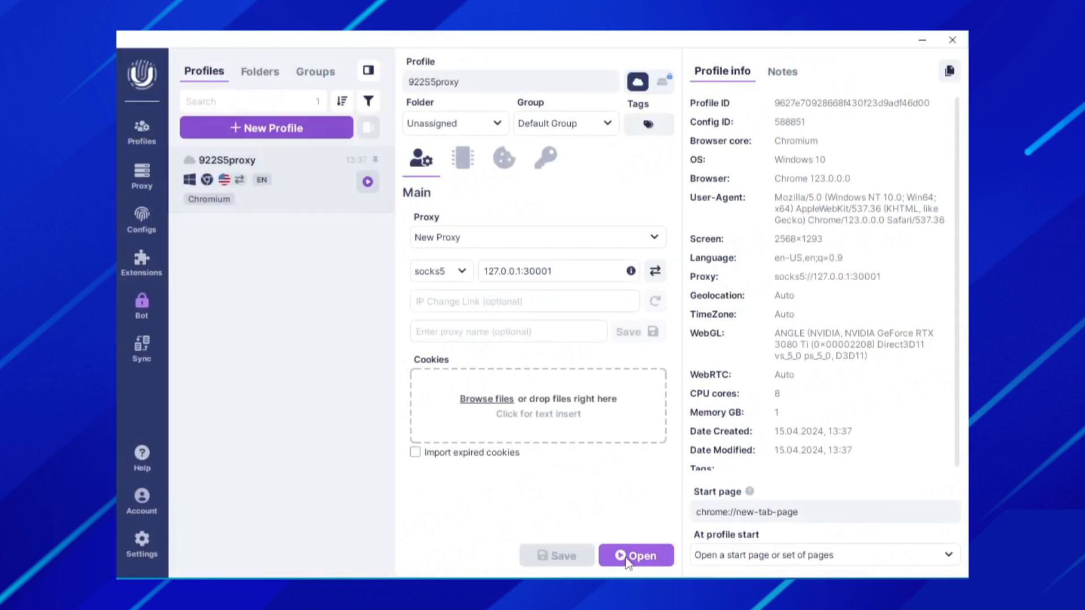
{"action": "left_click", "coordinate": [635, 555]}
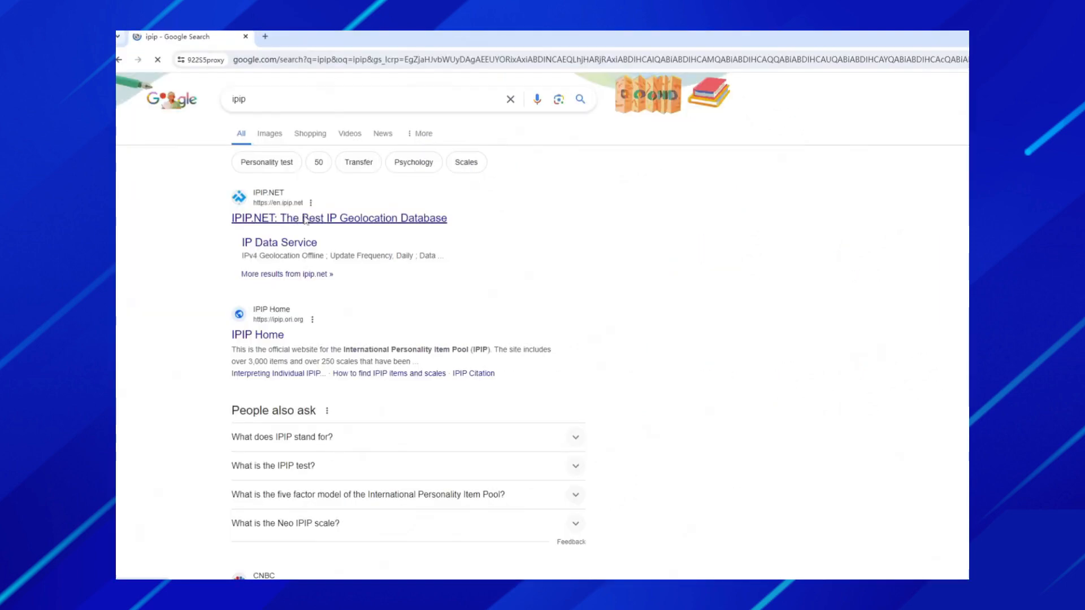
{"action": "left_click", "coordinate": [338, 218]}
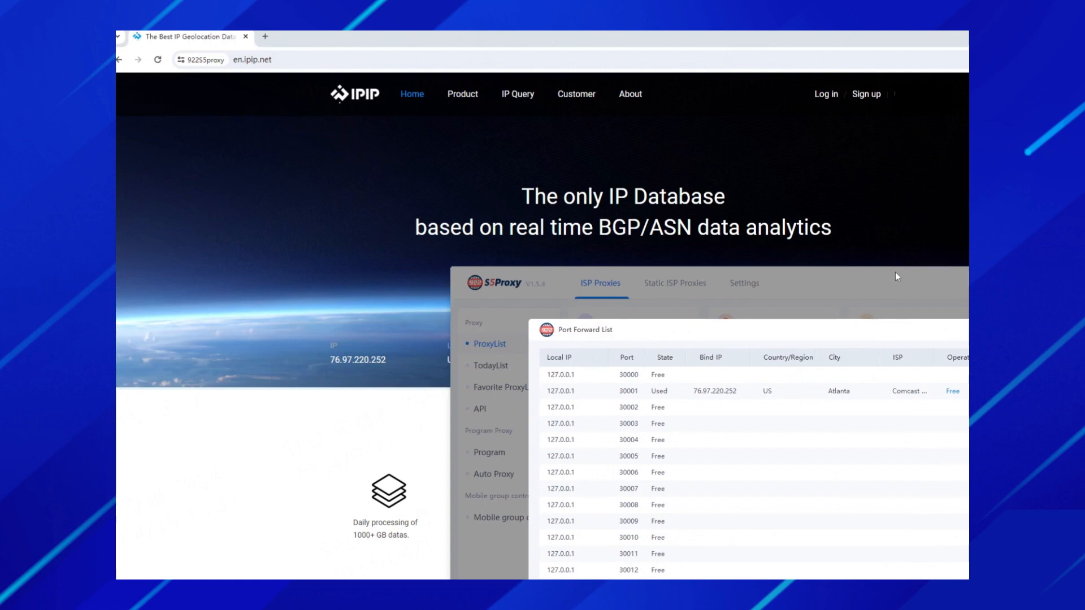